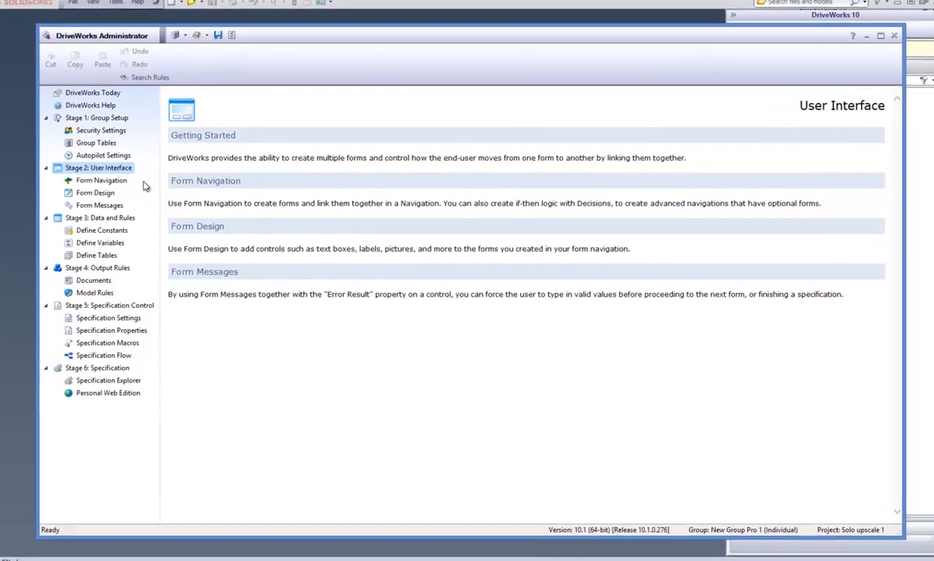
- Show the Sizes form of the Custom Cupboard Company project in Form Design
click(95, 192)
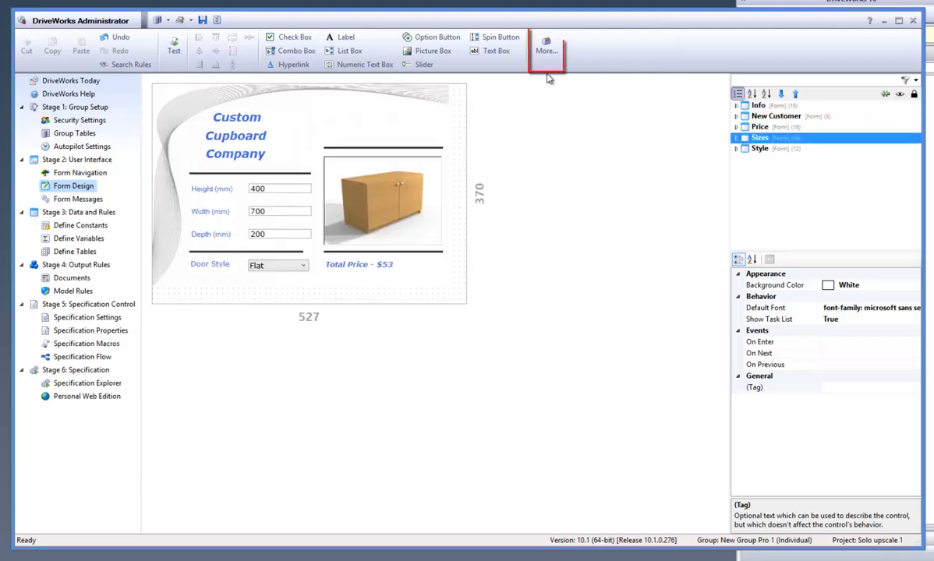
- Add a Dialog Button control from the More... list and name it Size
click(546, 46)
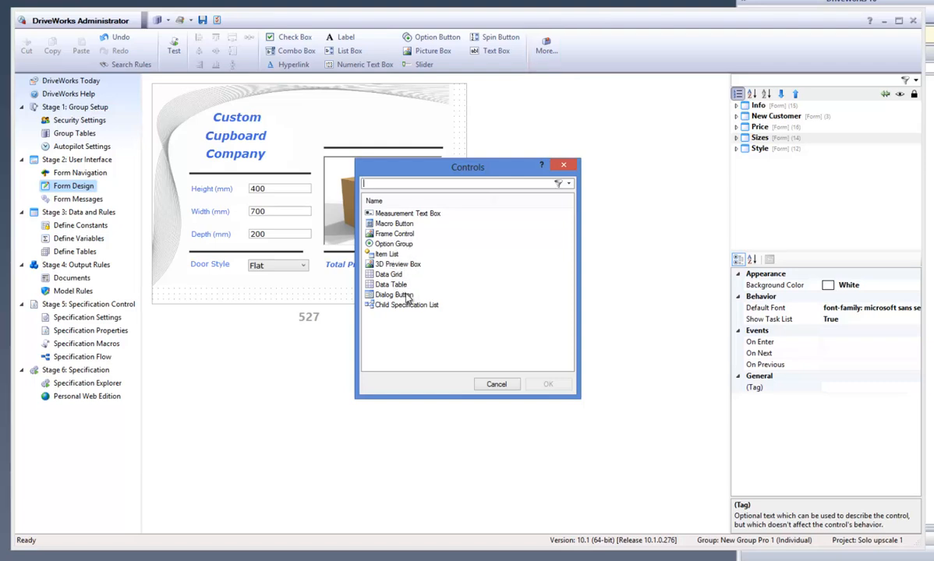
click(392, 295)
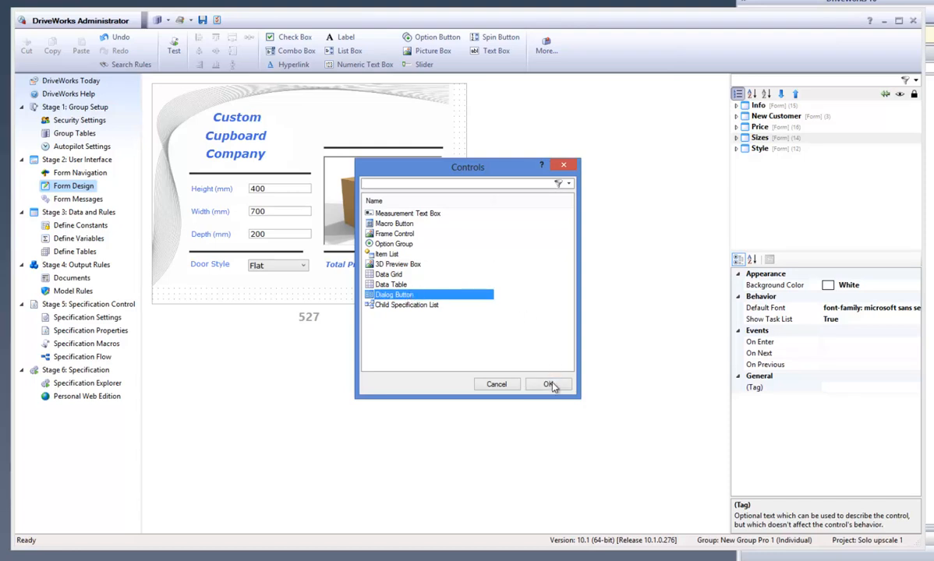
click(549, 383)
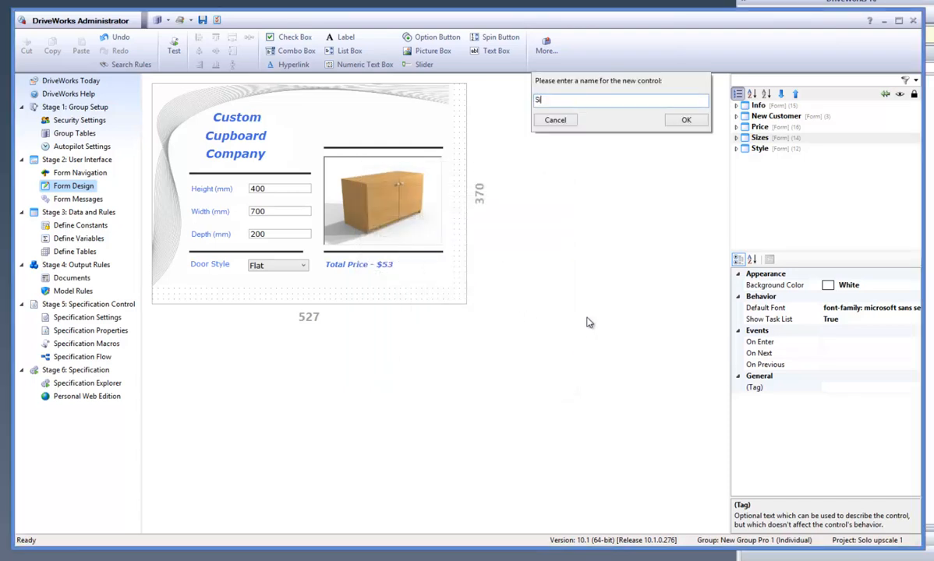
text(ize)
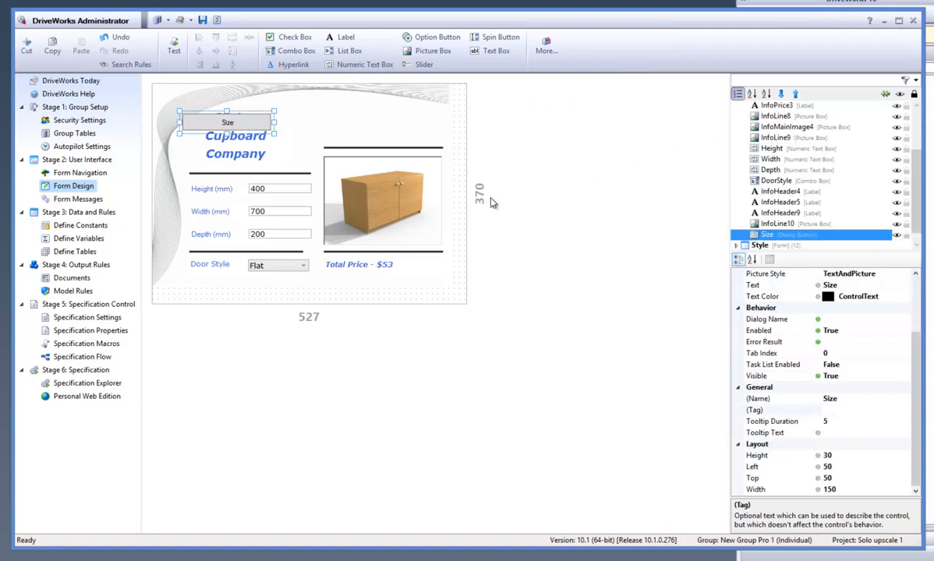
mouse_move(251, 122)
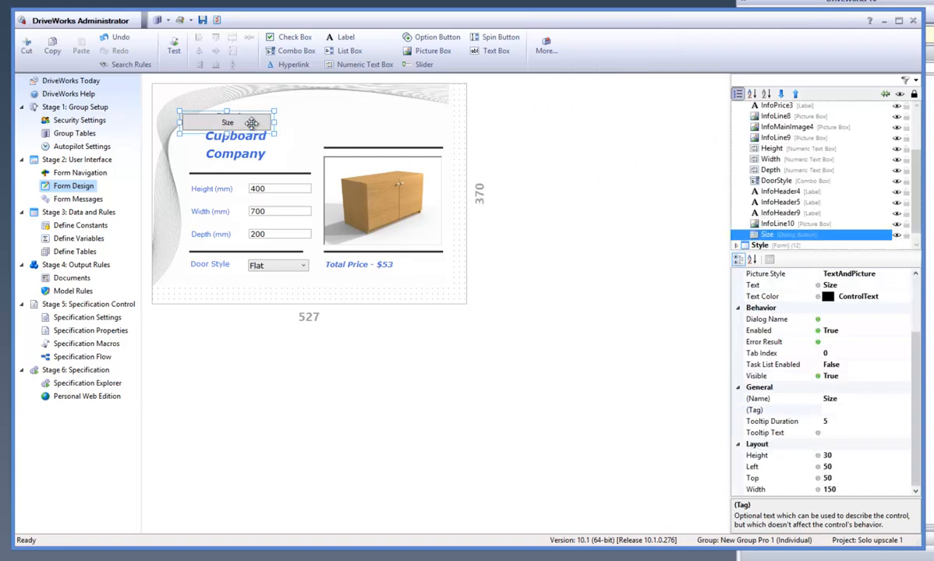
- Move the Size button above the cupboard picture and set its Text to 'What is this?'
drag(226, 122, 394, 130)
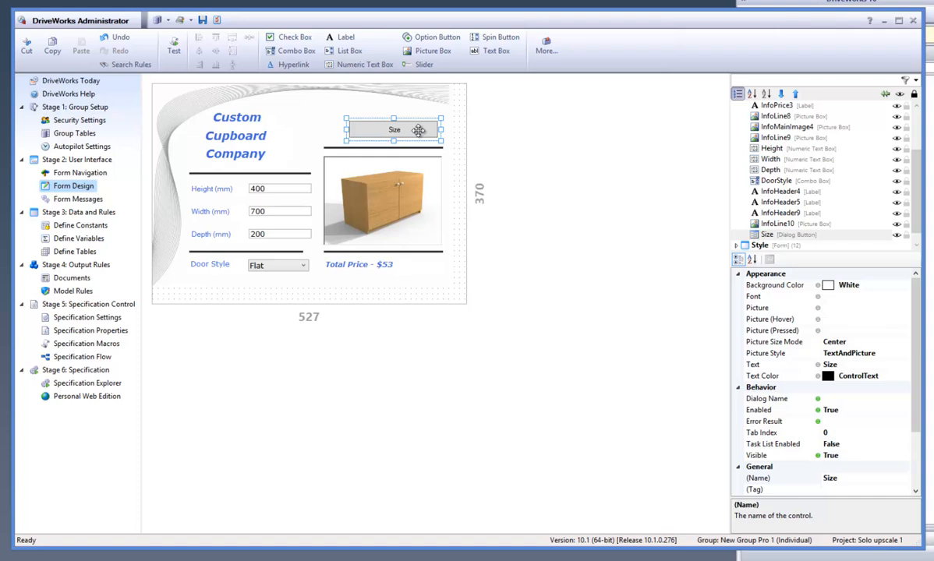
mouse_move(409, 174)
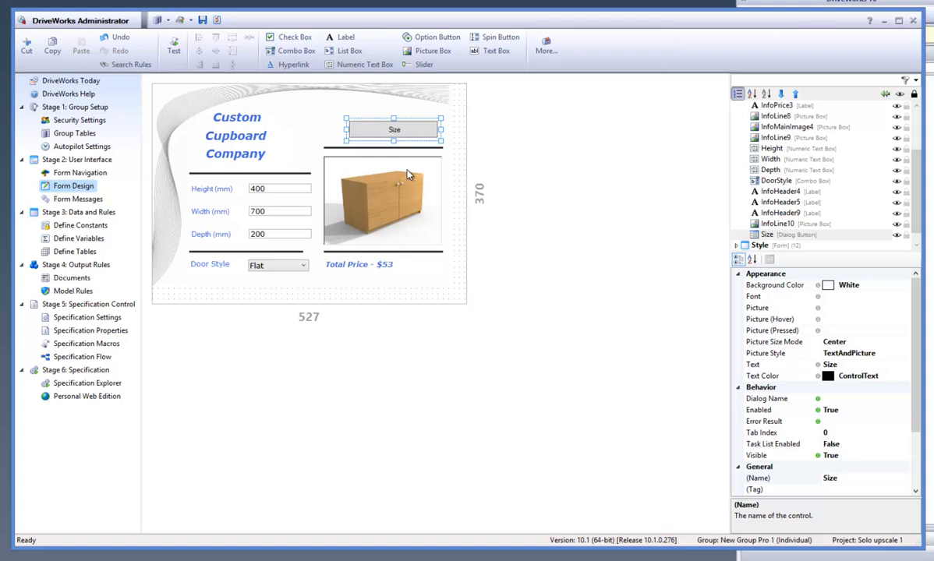
mouse_move(675, 314)
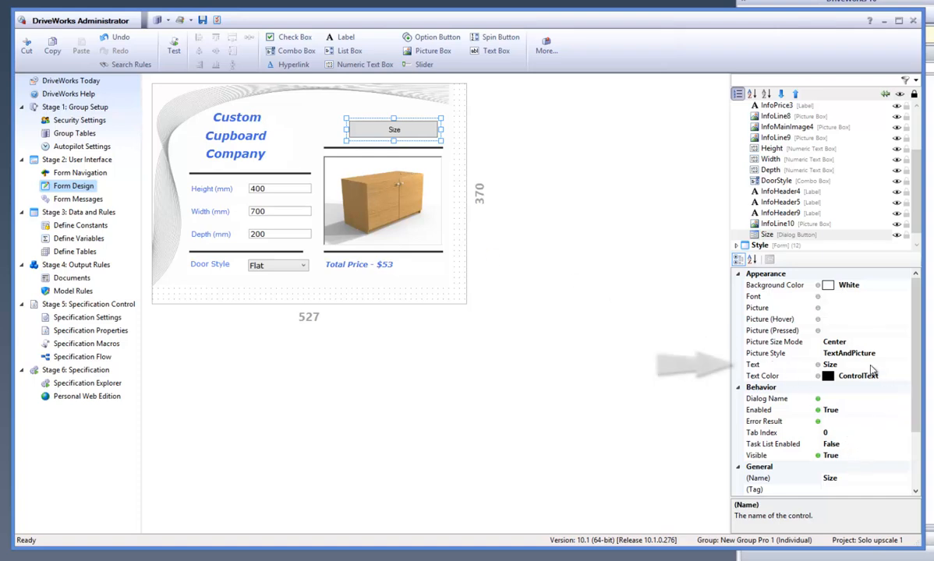
click(857, 364)
text(What is this?)
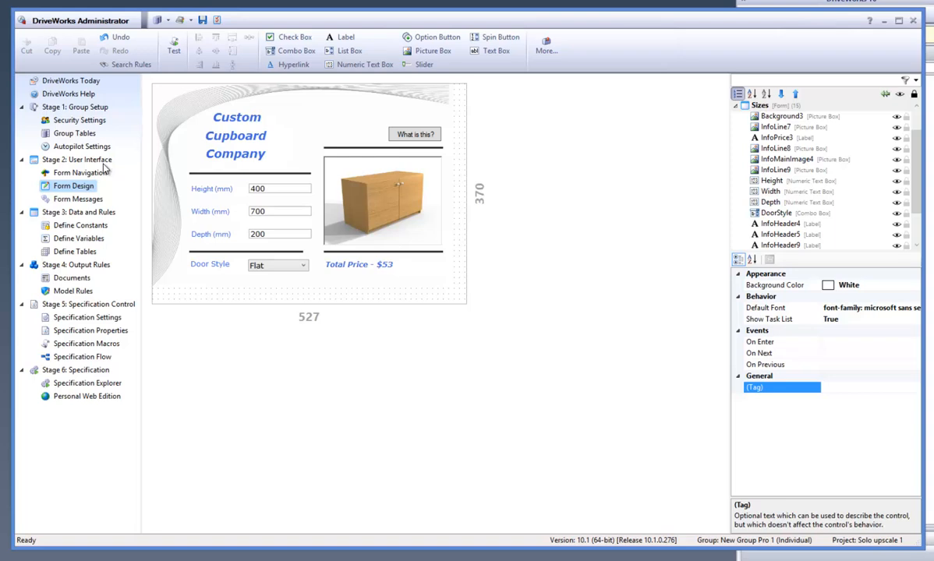
- Create a new form named Size through Form Navigation's Add Form
click(80, 172)
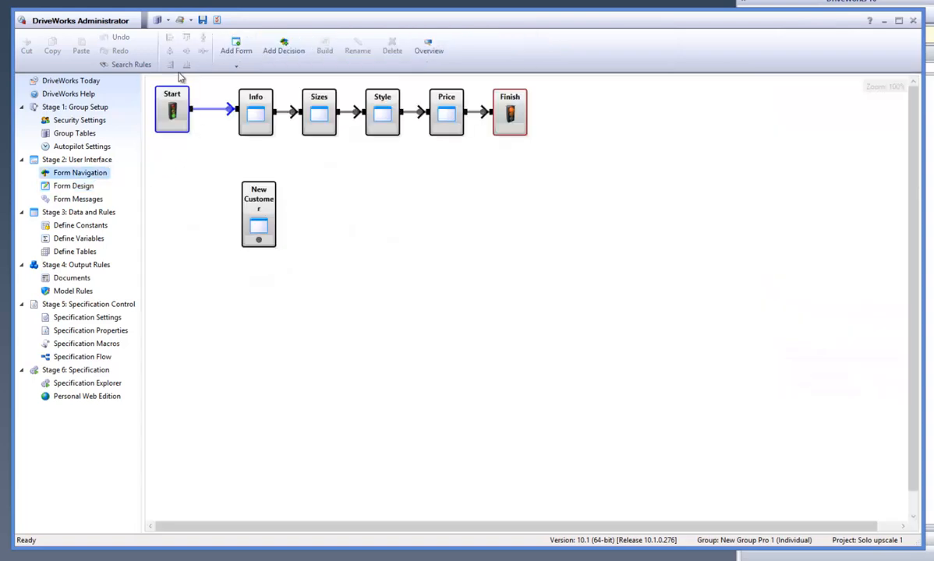
click(236, 45)
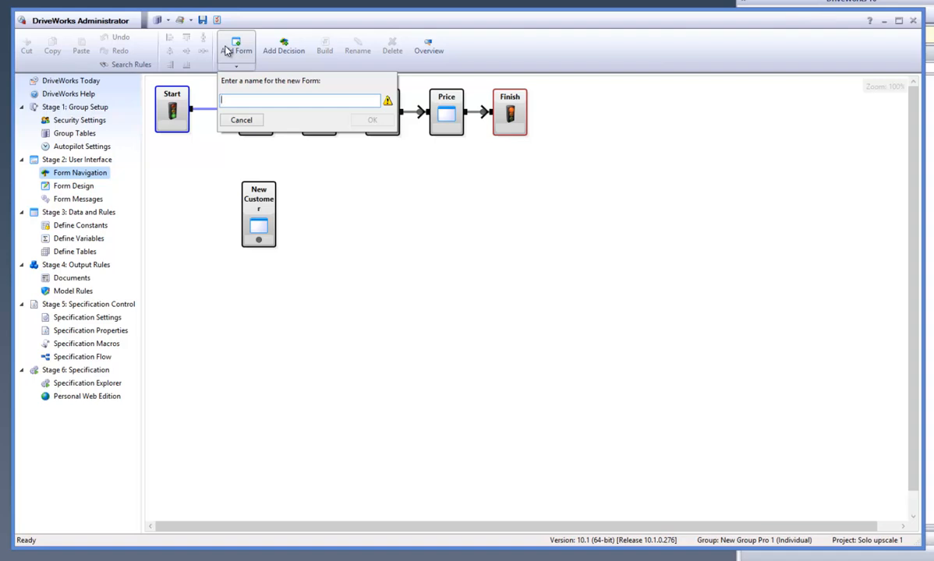
text(S)
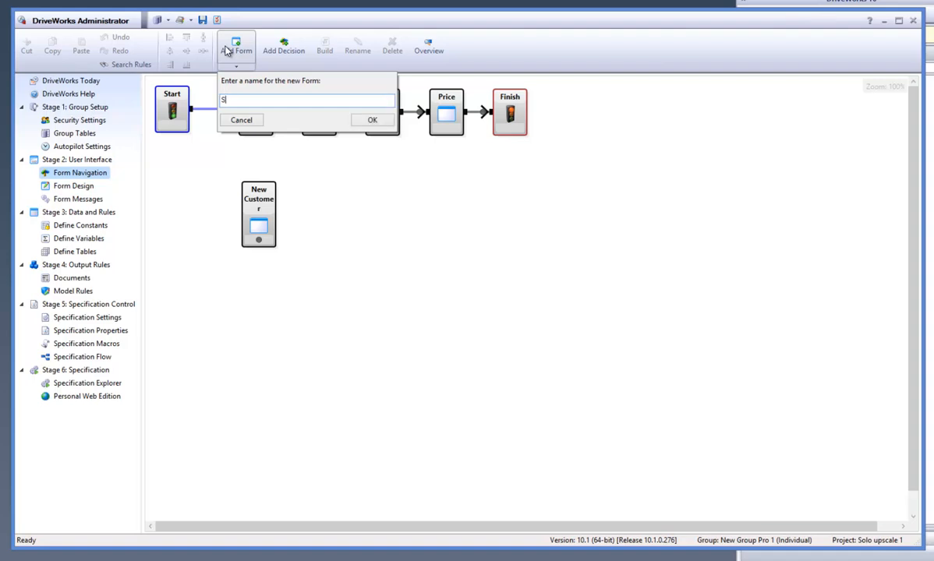
text(ize)
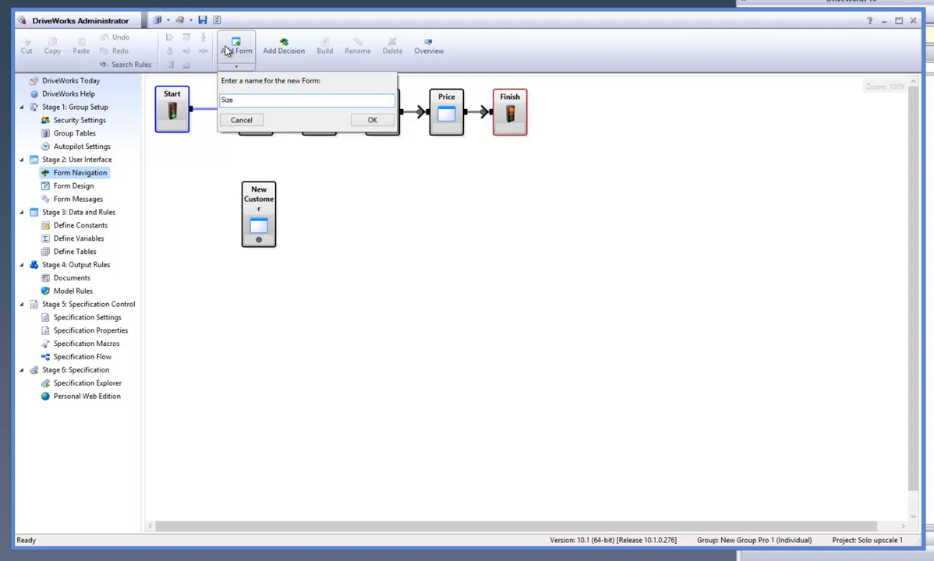
click(372, 119)
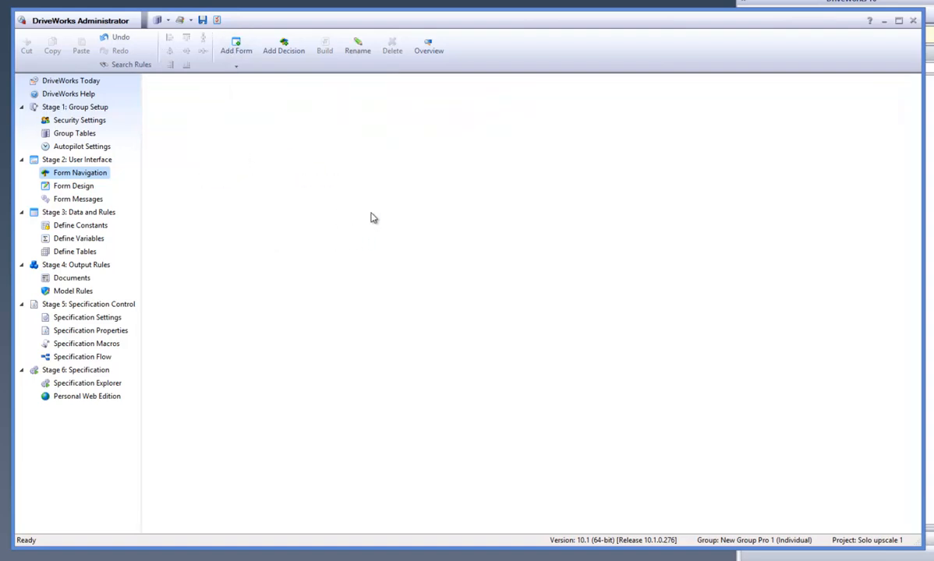
- Add a picture box named Sizes to the Size form and start its File Name rule
click(73, 186)
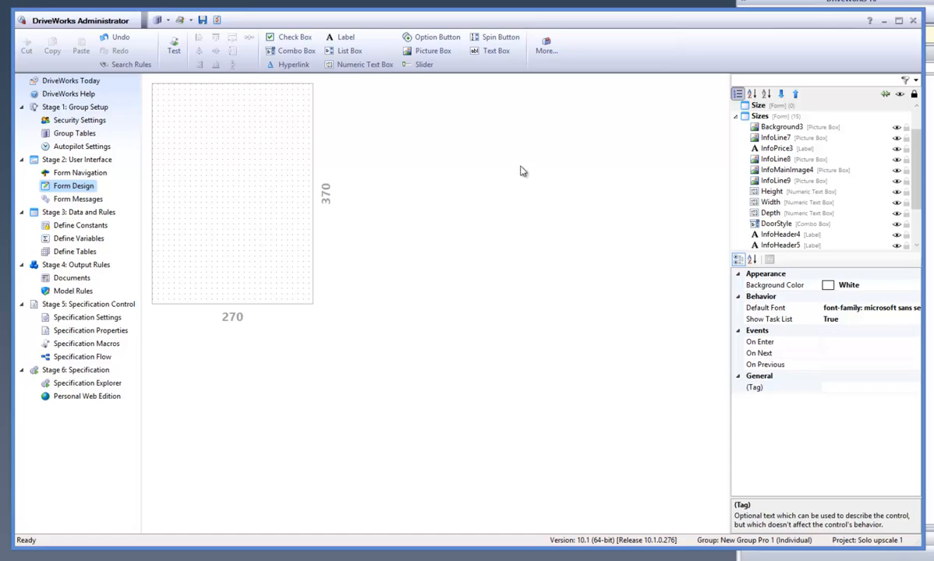
click(431, 50)
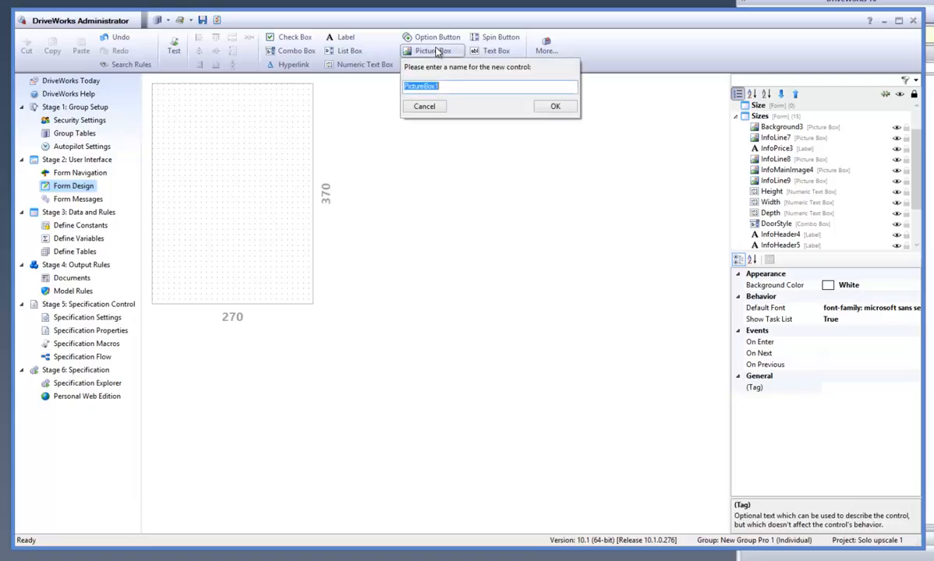
click(555, 106)
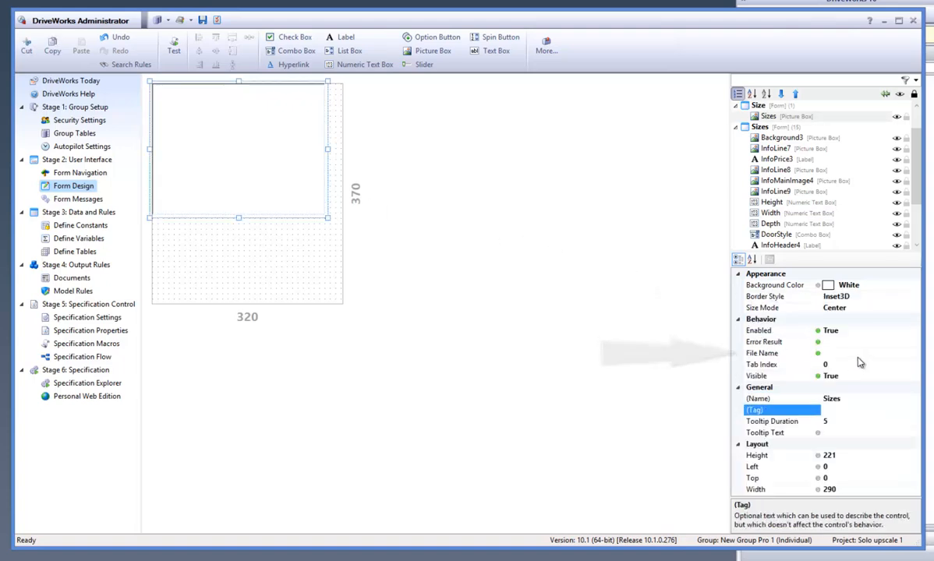
click(780, 353)
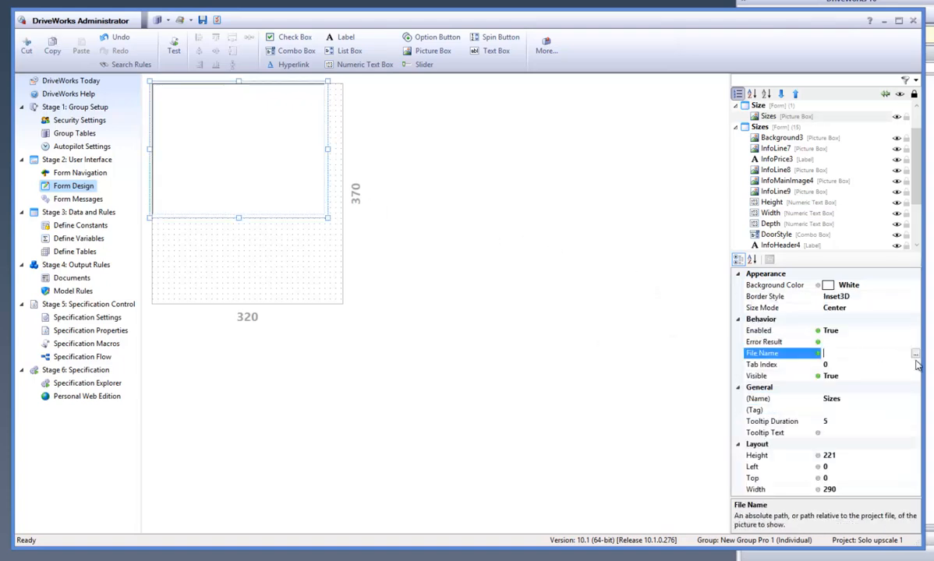
click(914, 353)
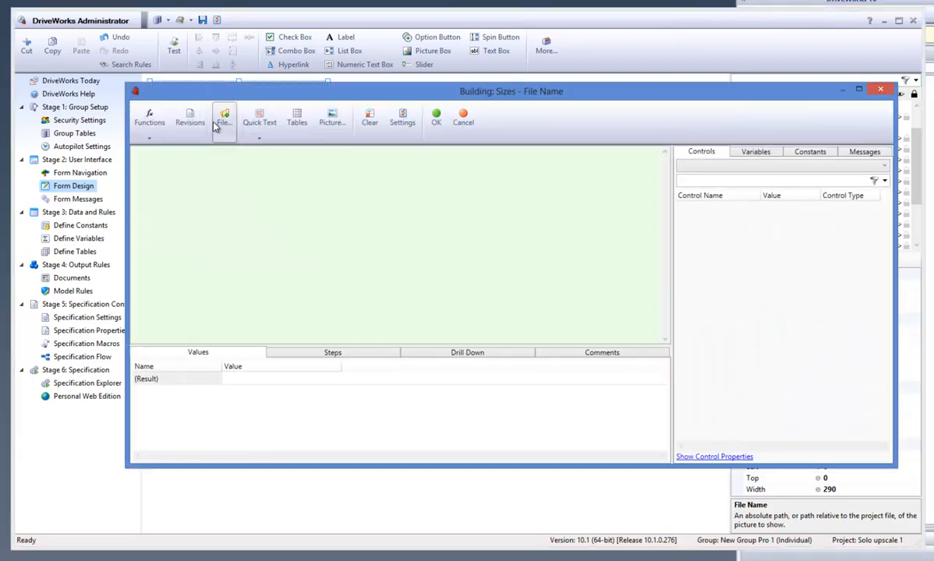
- Set the picture box's File Name rule to the relative path of Dialog Button Image.JPG
click(224, 117)
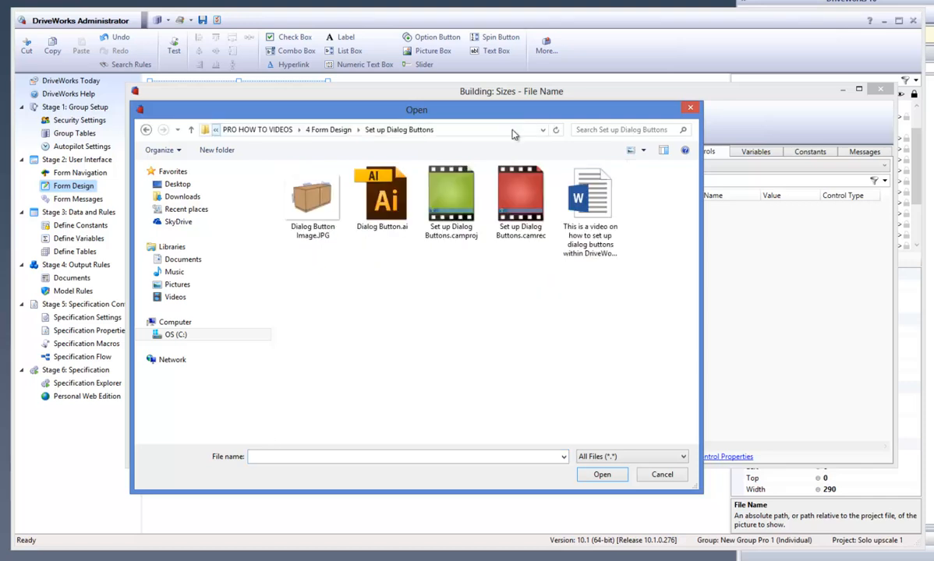
click(312, 199)
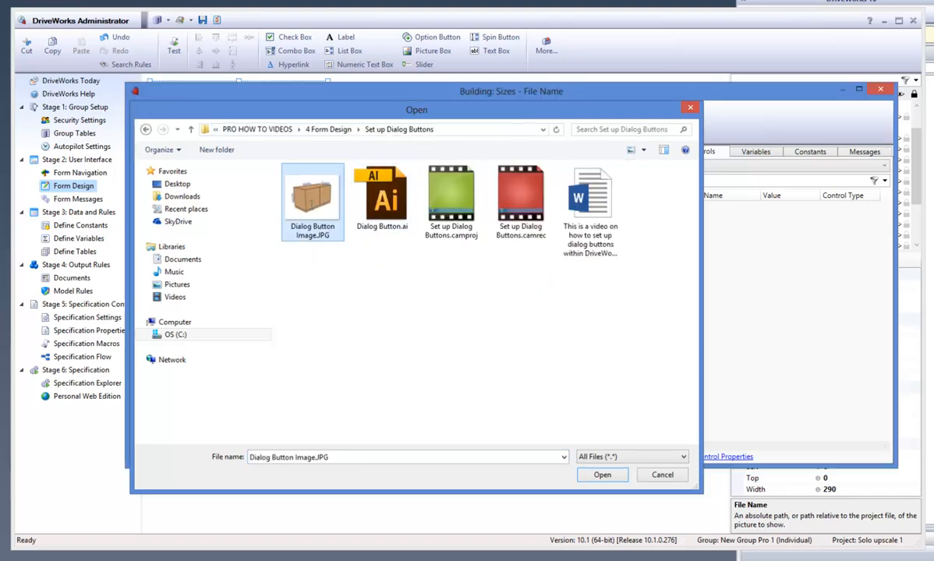
click(602, 475)
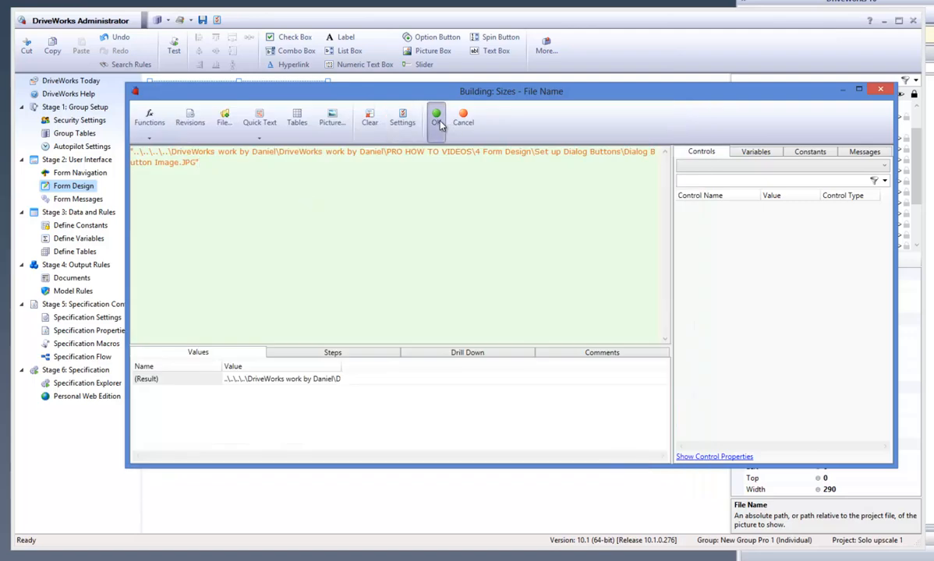
click(437, 115)
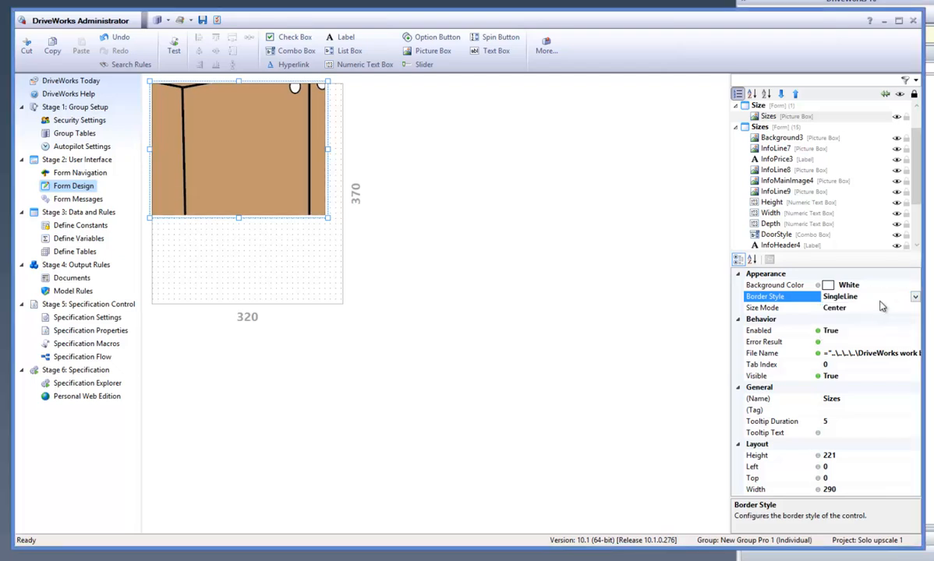
- Set the picture box Size Mode to fit the image and widen the Size form to 331
click(834, 307)
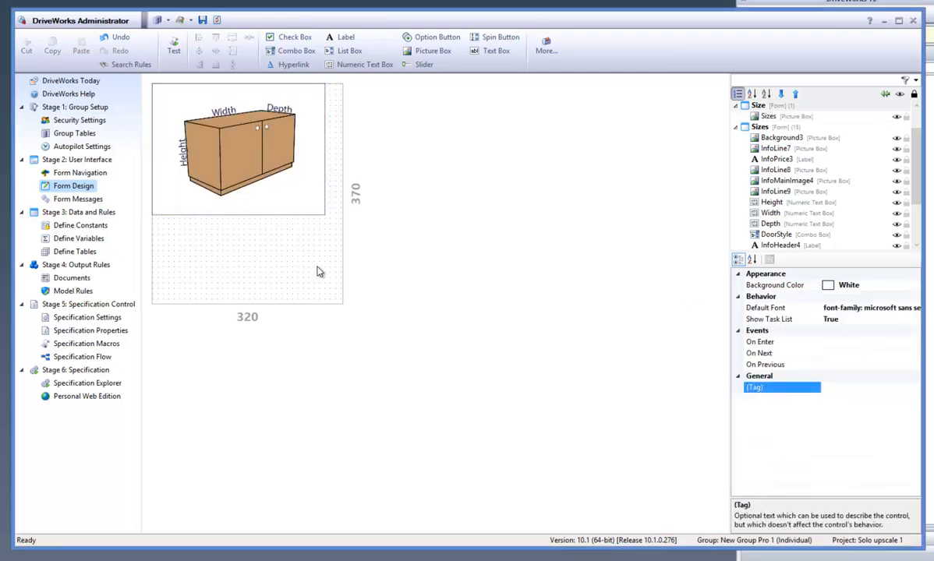
click(238, 156)
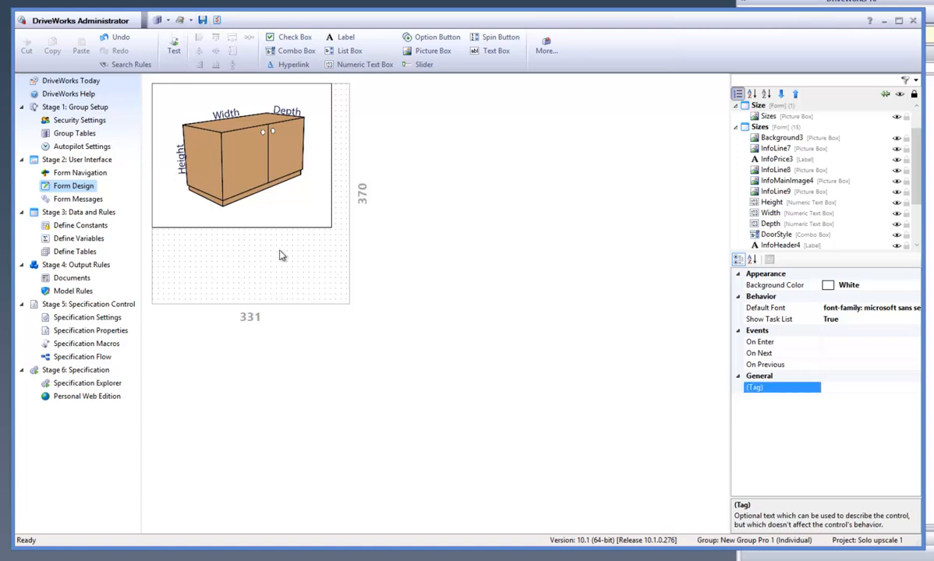
mouse_move(677, 148)
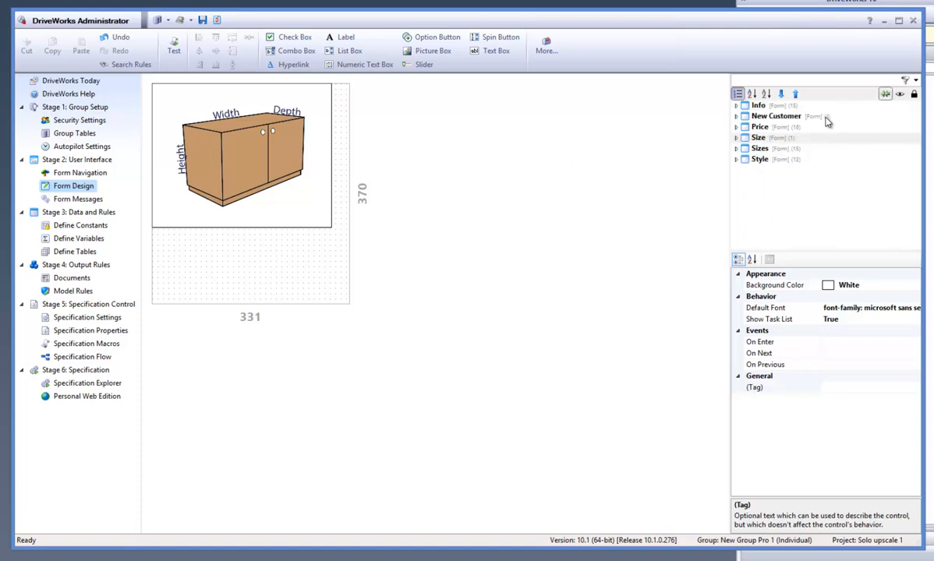
- Set the Size dialog button's Dialog Name rule to "Size"
click(760, 148)
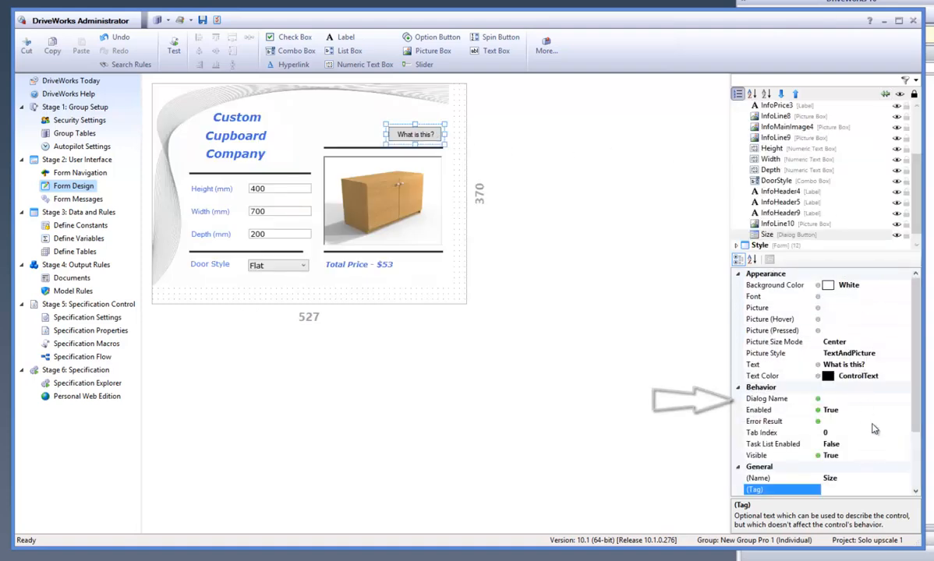
click(766, 398)
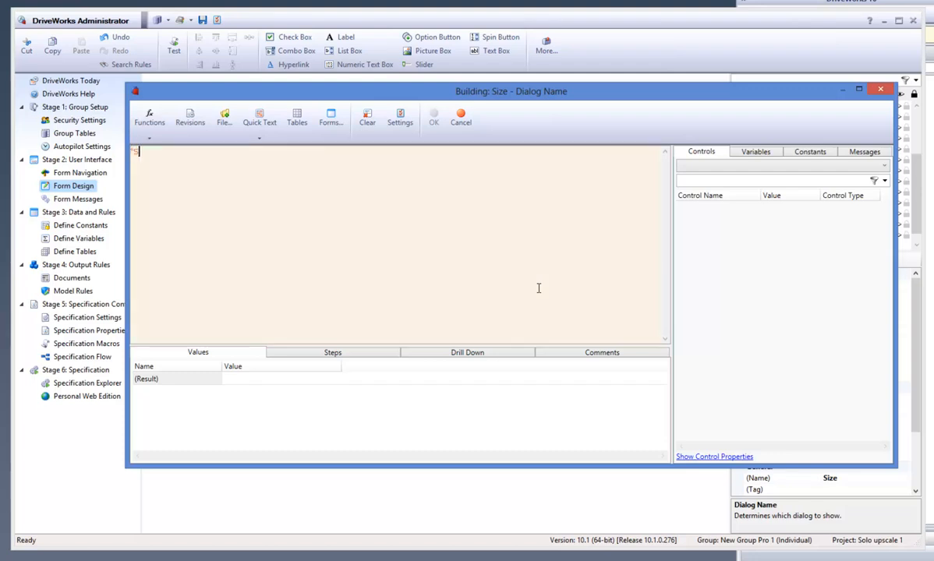
text("Size")
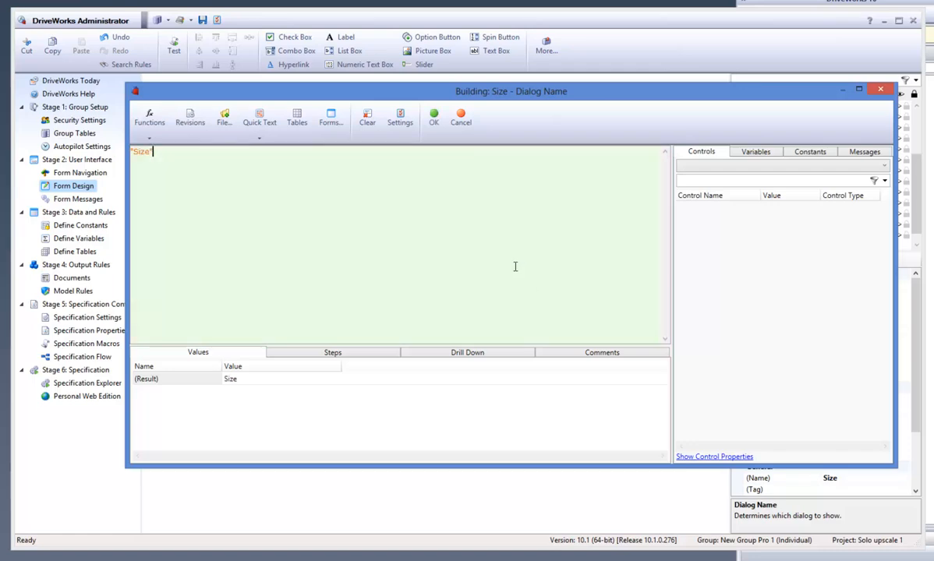
click(434, 117)
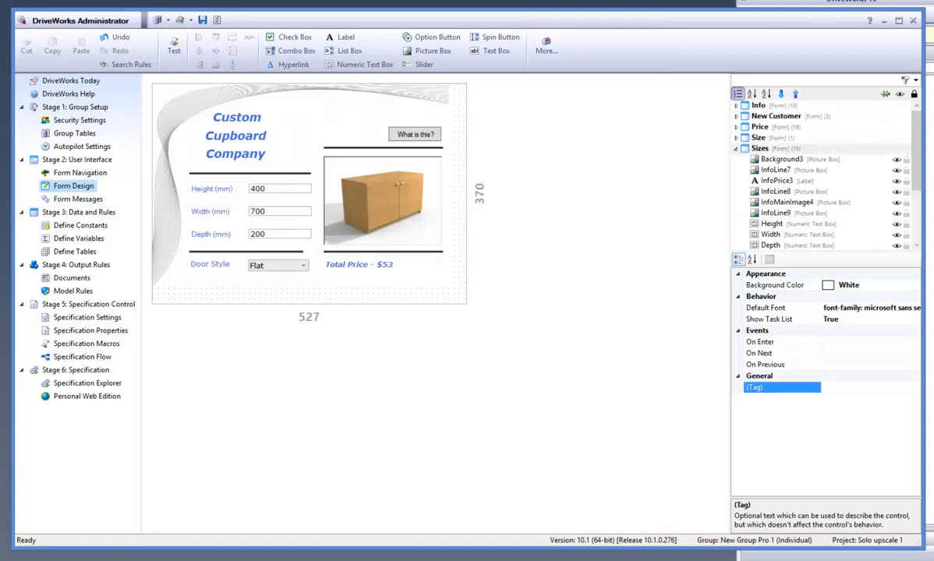
click(174, 50)
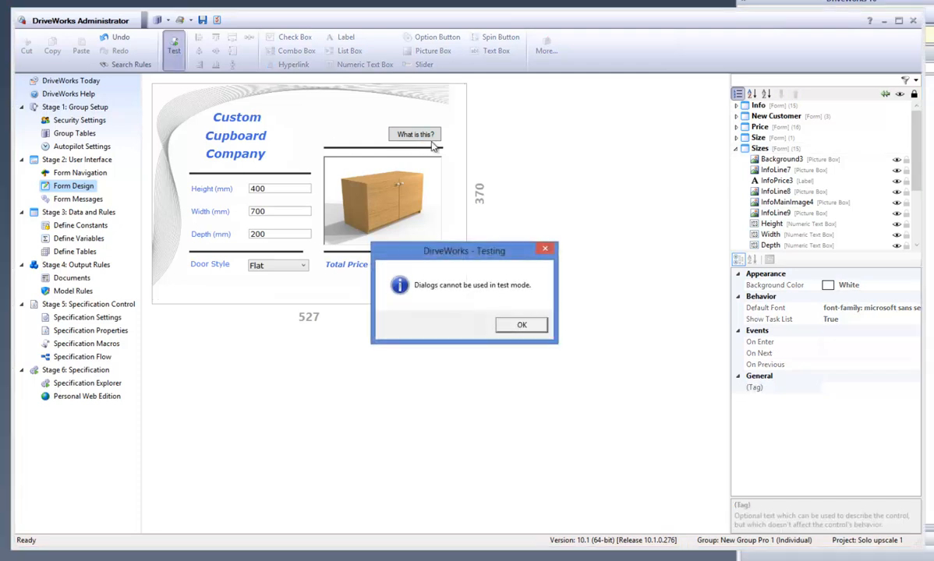
click(521, 324)
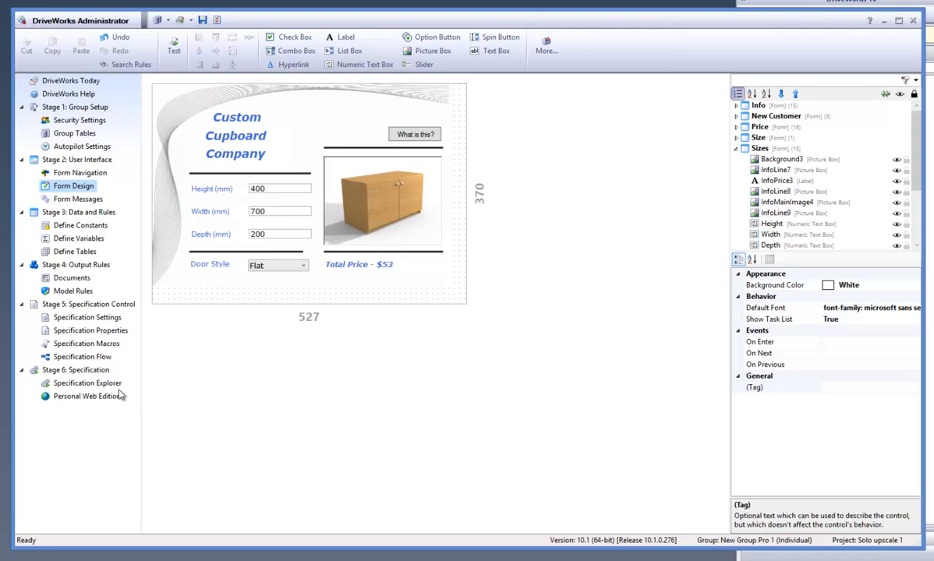
- Start a Solo upscale 1 specification with quote DW374, contacts Steven and Robert, and go to Sizes
click(86, 383)
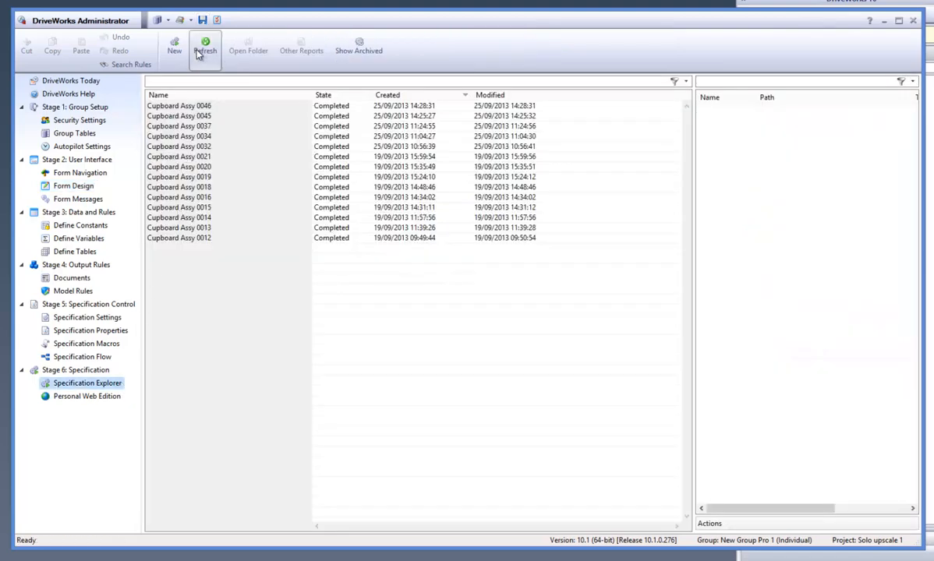
click(173, 46)
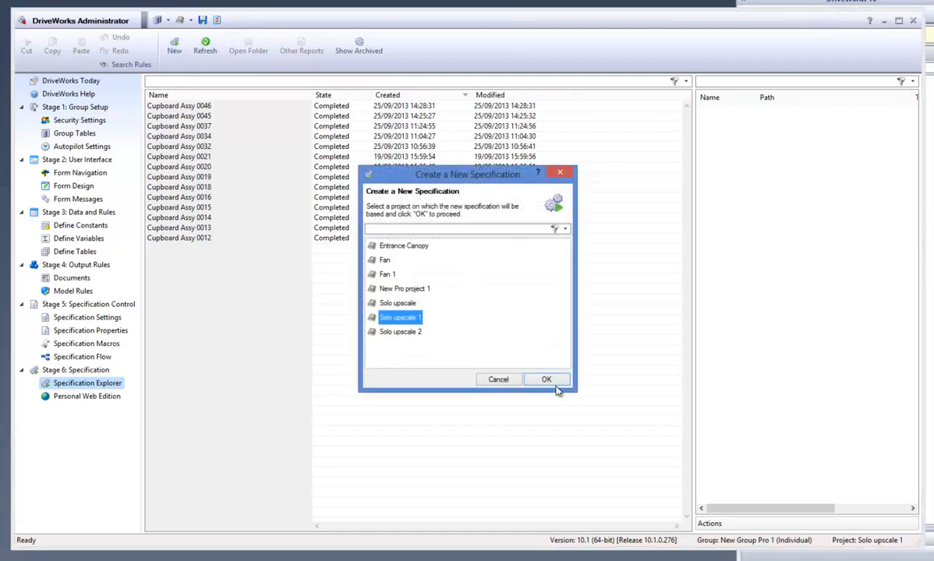
click(546, 379)
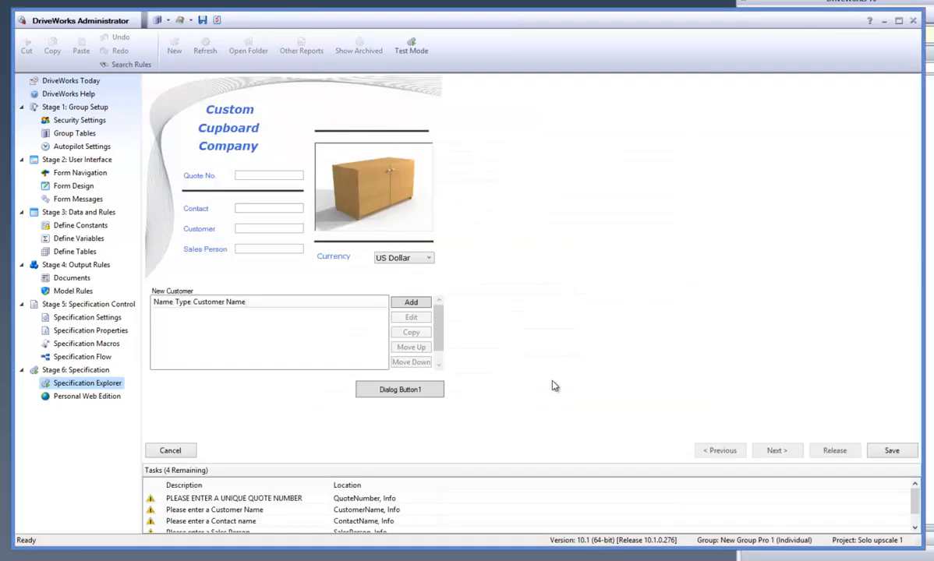
text(DW374)
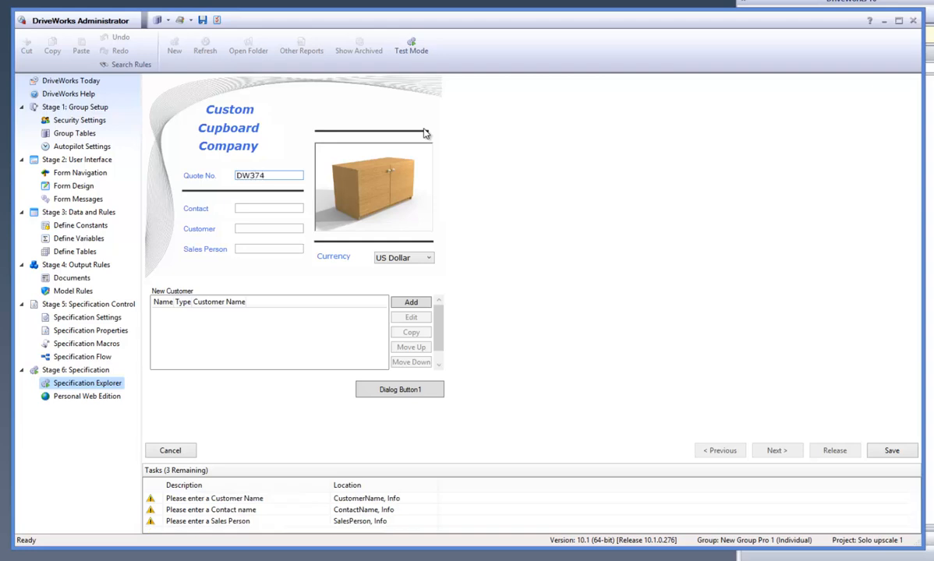
text(Steven)
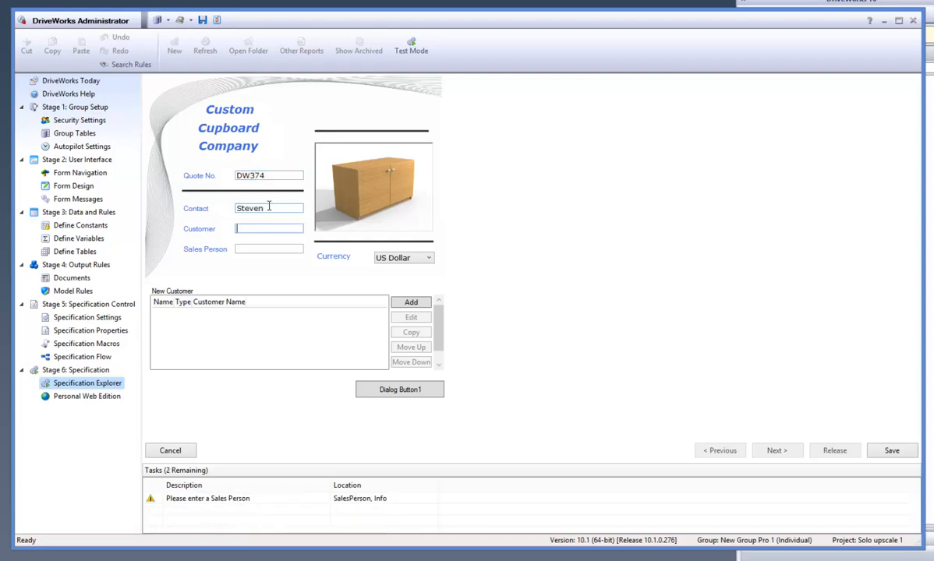
text(Robert)
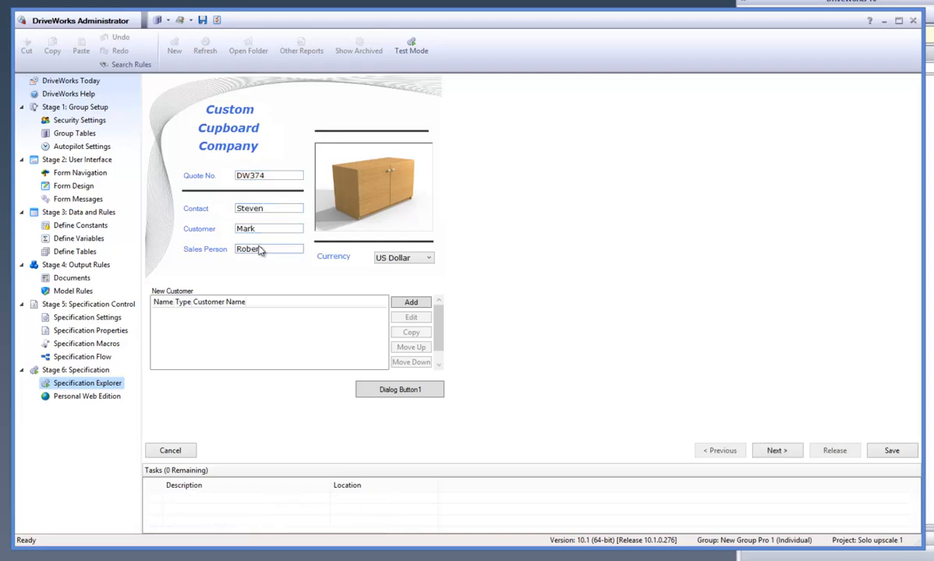
click(774, 450)
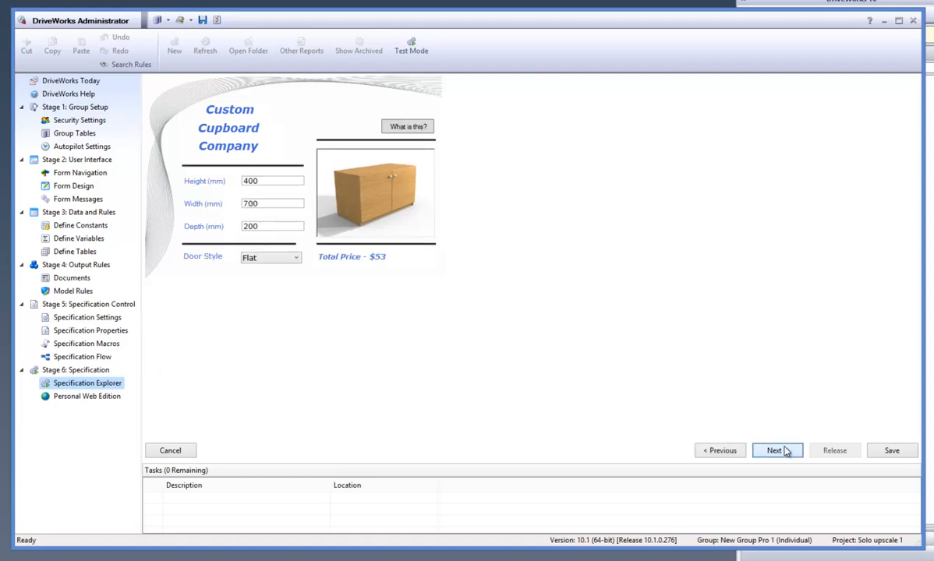
- View the Size dialog via 'What is this?' twice and change Height to 500
click(407, 126)
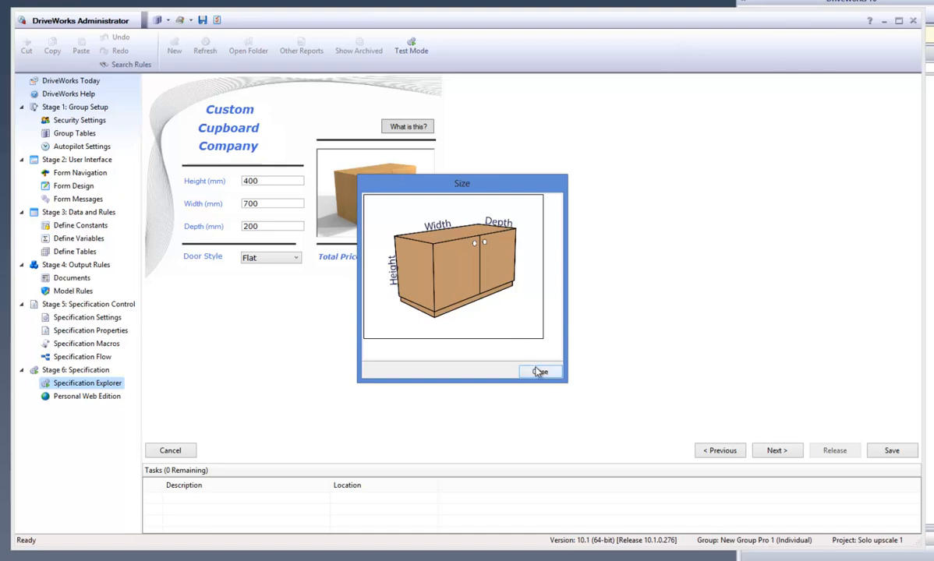
click(539, 372)
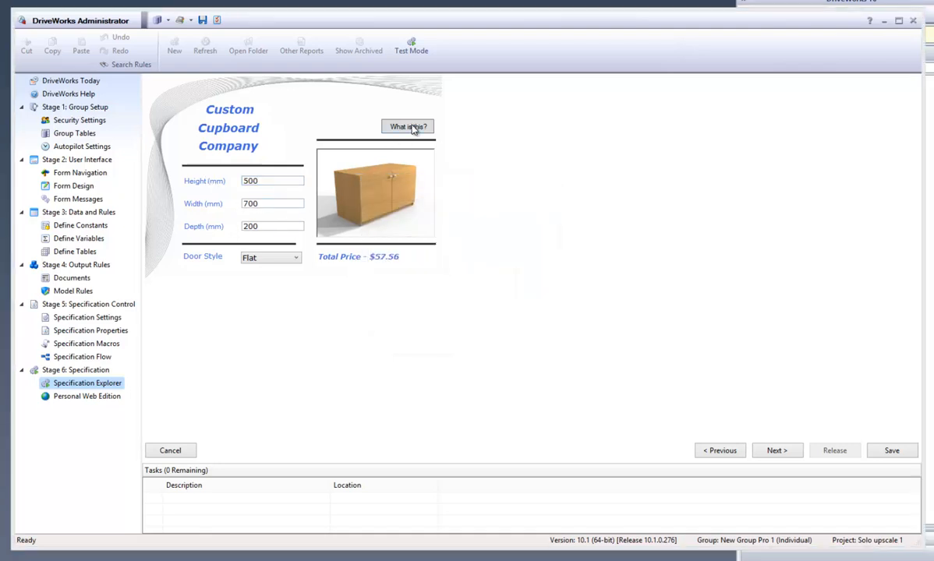
click(407, 126)
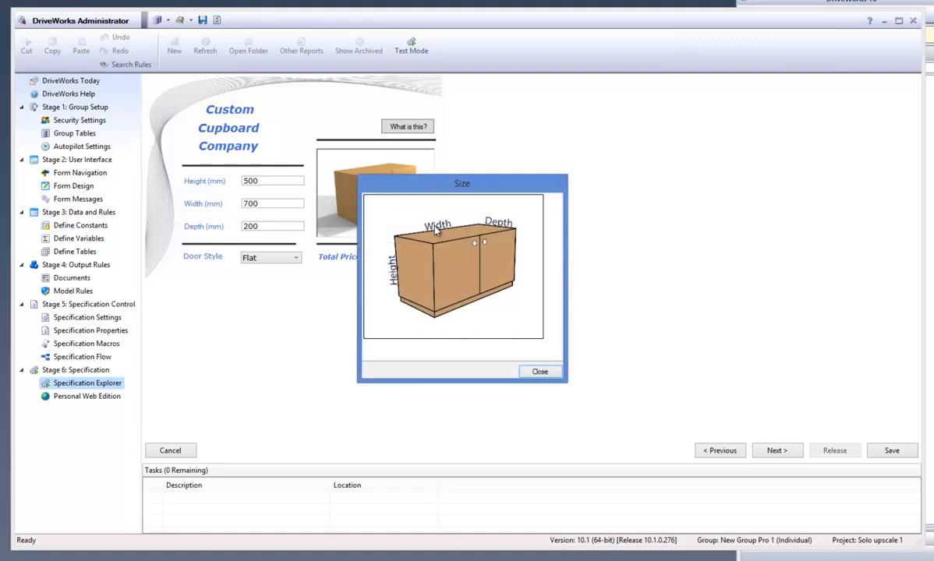
click(539, 371)
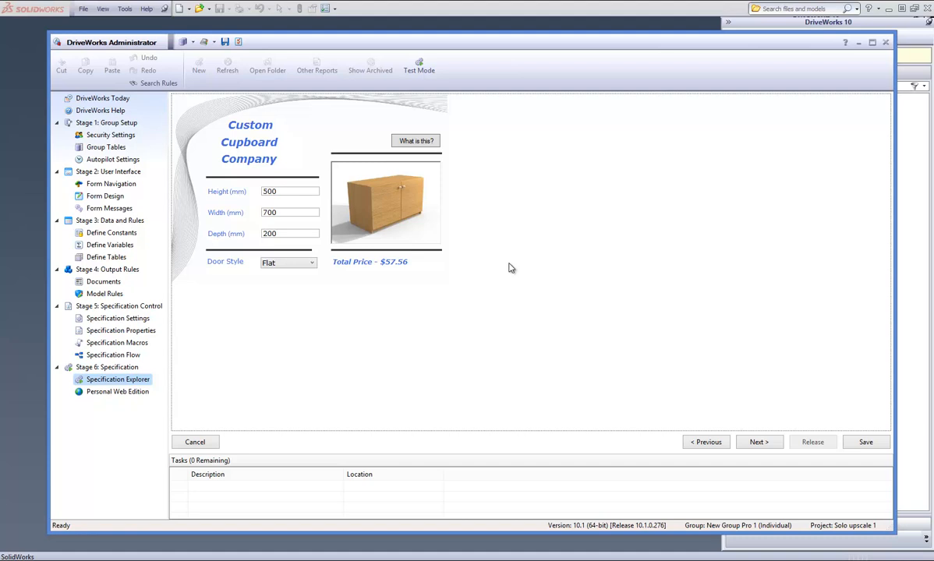
click(415, 140)
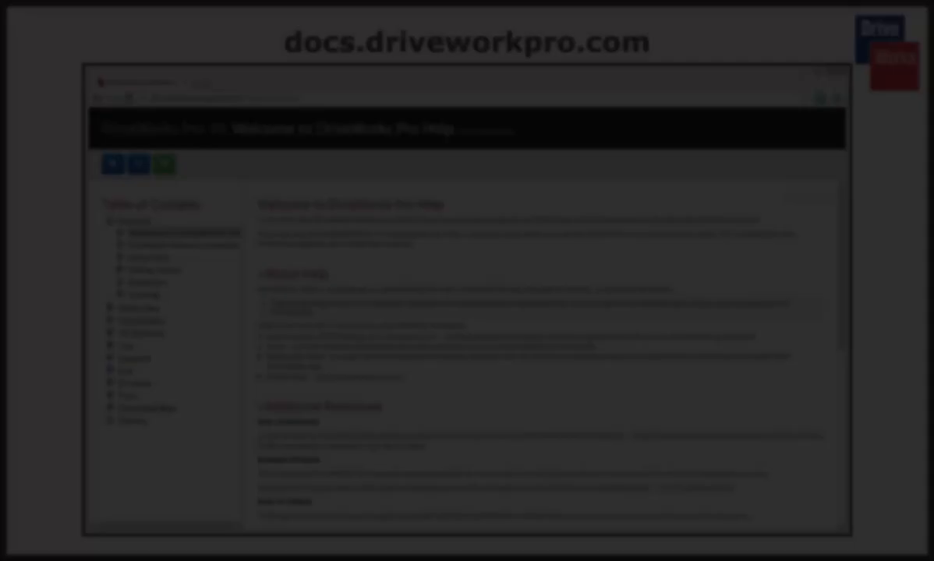